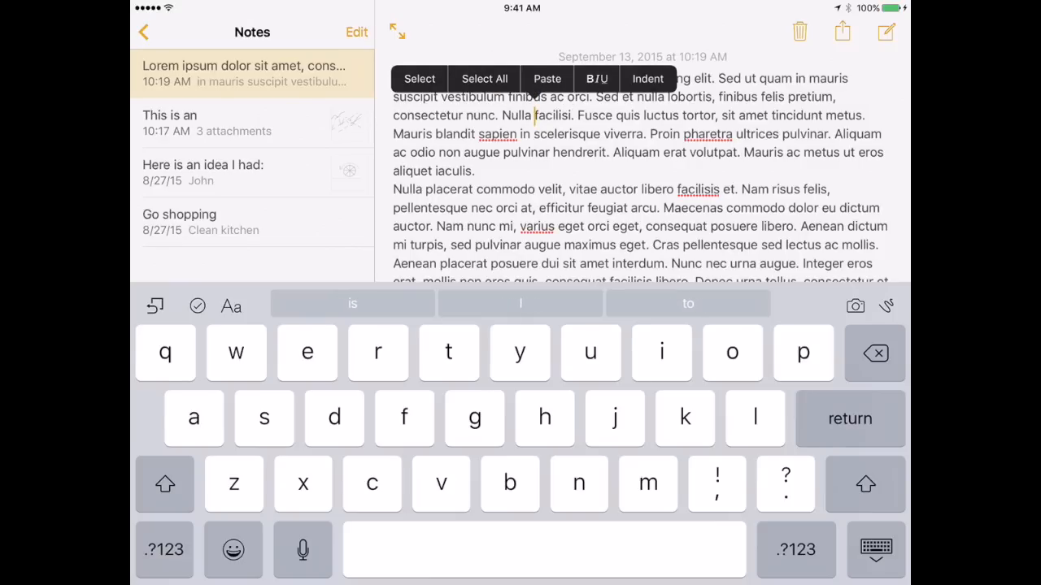
Place the insertion point near the end of the first paragraph, showing the edit menu.
double_click(553, 114)
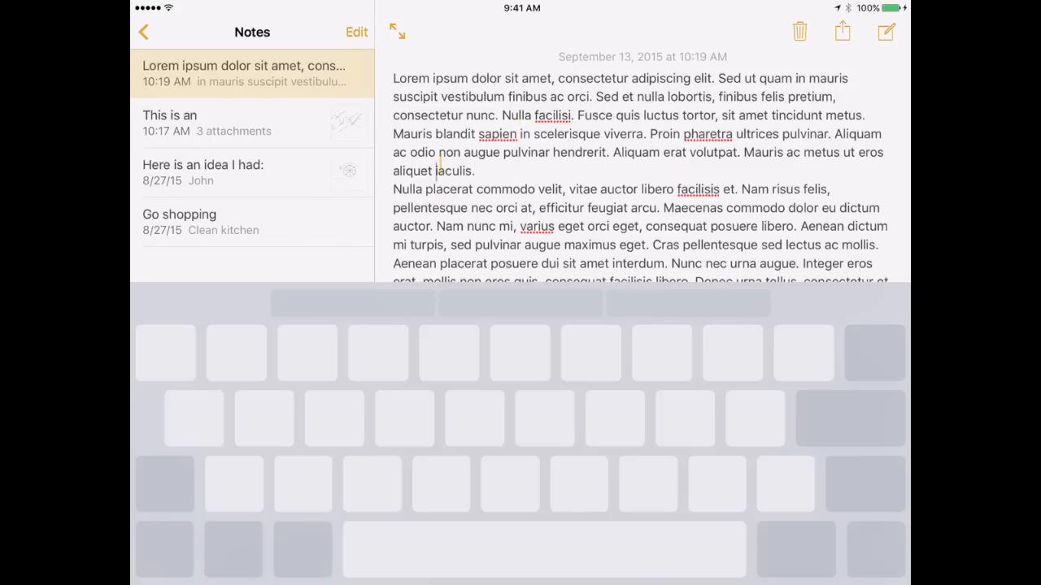
Move the insertion point down into the second paragraph and drop it near 'libero'.
click(641, 189)
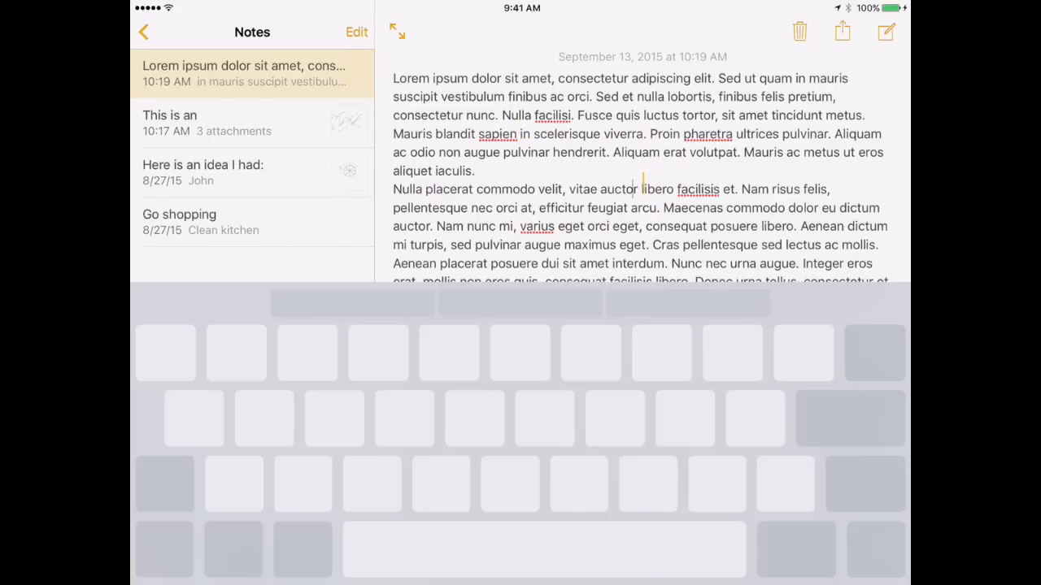
click(426, 188)
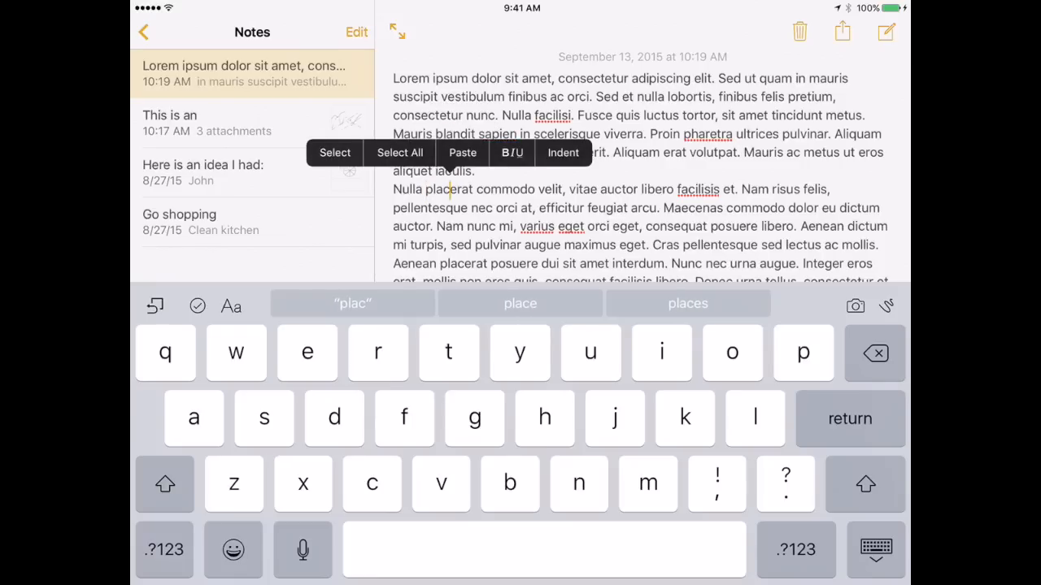
Place the insertion point inside the word 'placerat' with the edit menu shown.
double_click(450, 188)
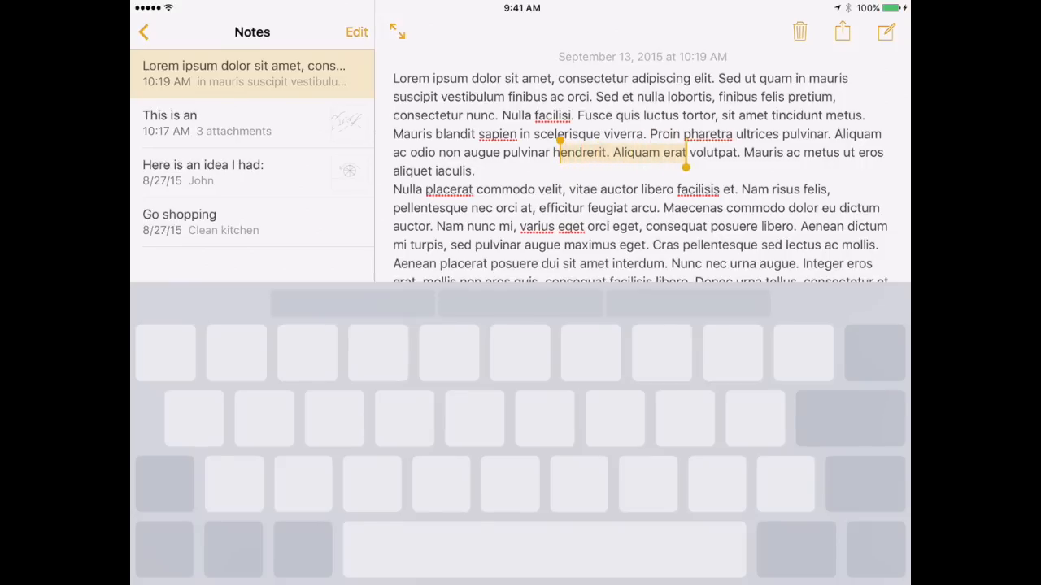
Select 'hendrerit. Aliquam erat', extend it back to 'scelerisque', then move the cursor beside 'Maecenas'.
drag(686, 166, 731, 241)
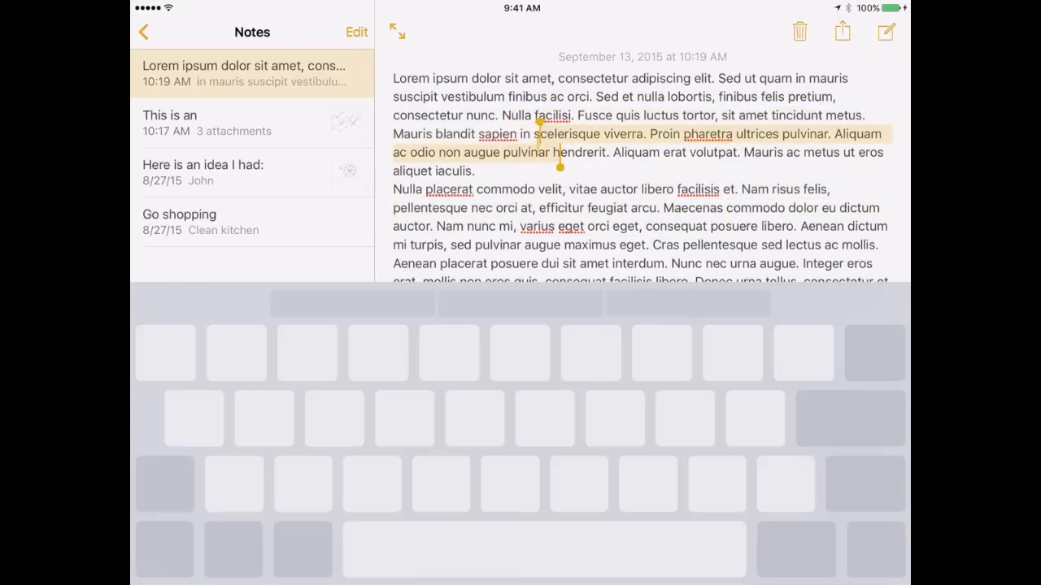
drag(559, 166, 666, 236)
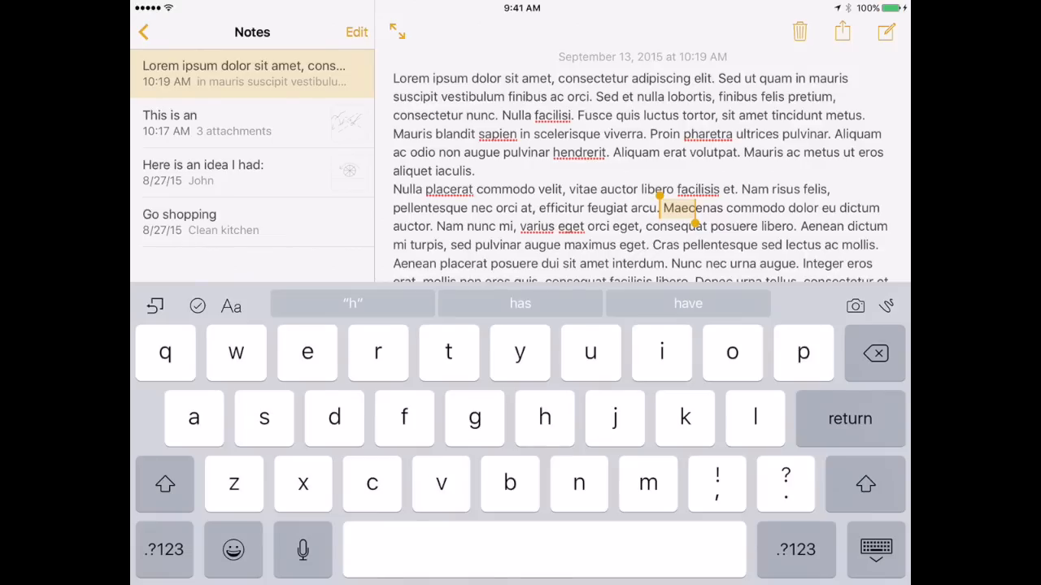
click(633, 133)
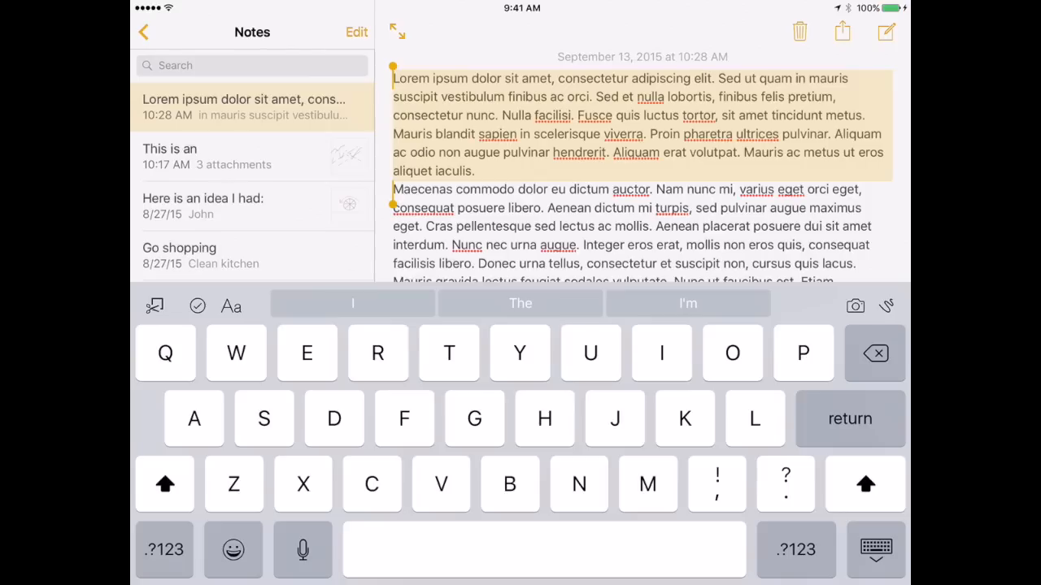
Select the entire first paragraph after trimming the second paragraph to begin at 'Maecenas'.
click(164, 485)
text(gh)
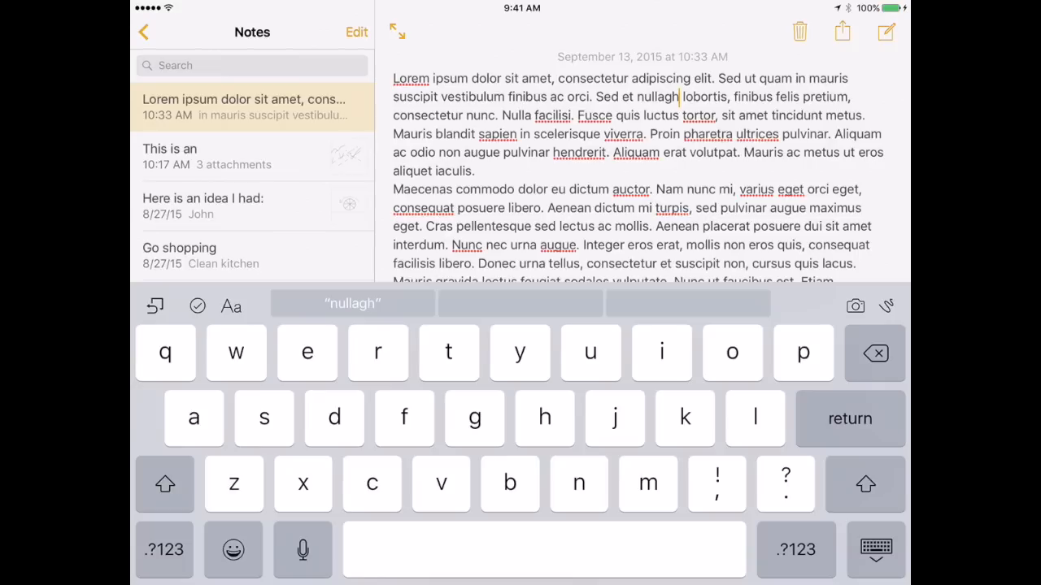
Backspace the stray letters typed after 'nulla' in the first paragraph.
click(875, 353)
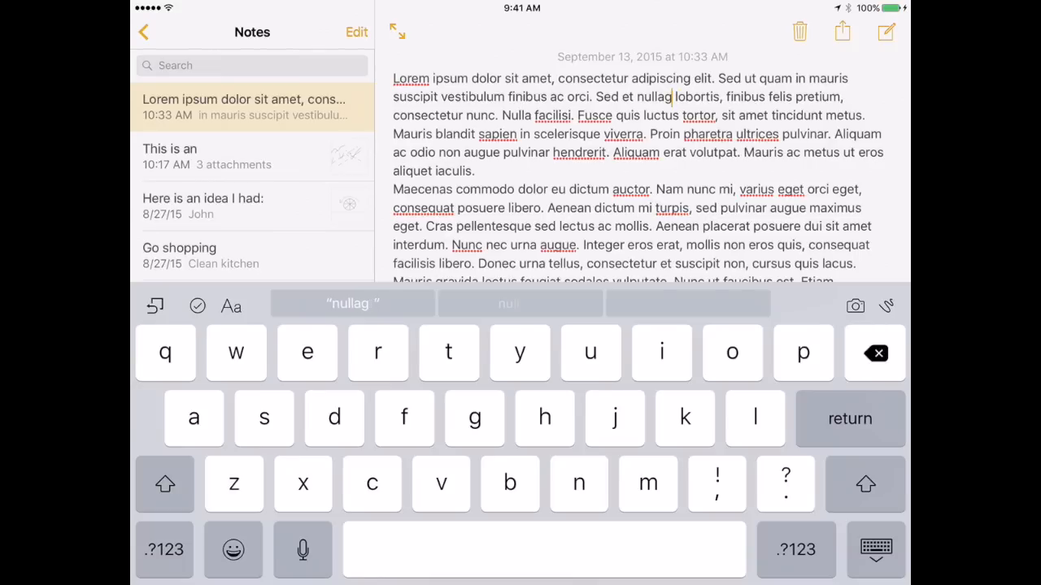